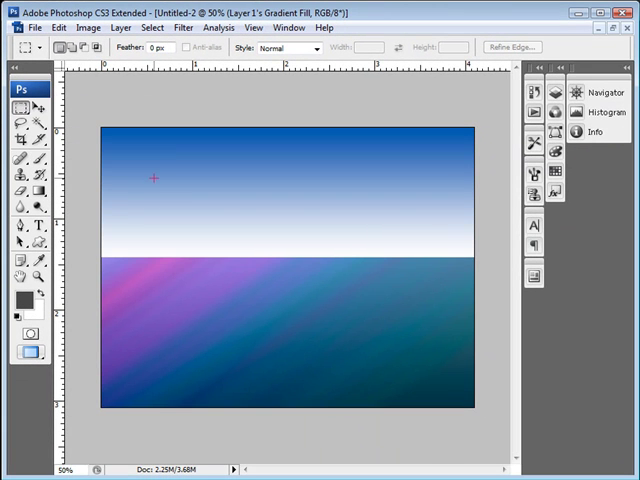
# Set the marquee Style to Fixed Ratio 5:7 and select a tall area on the left
pyautogui.moveTo(152, 180); pyautogui.dragTo(345, 315)
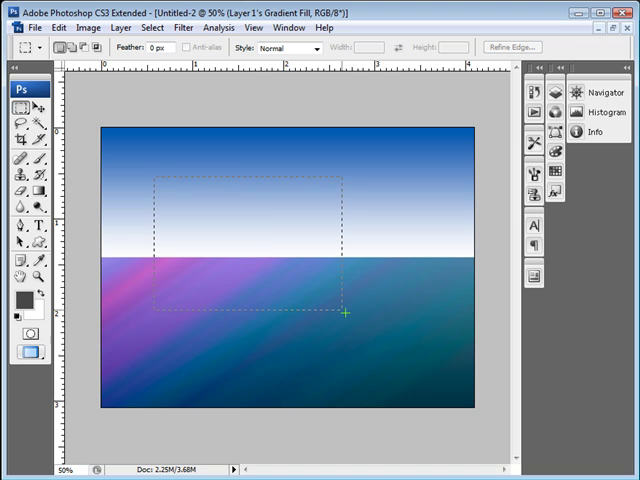
pyautogui.moveTo(347, 315); pyautogui.dragTo(318, 325)
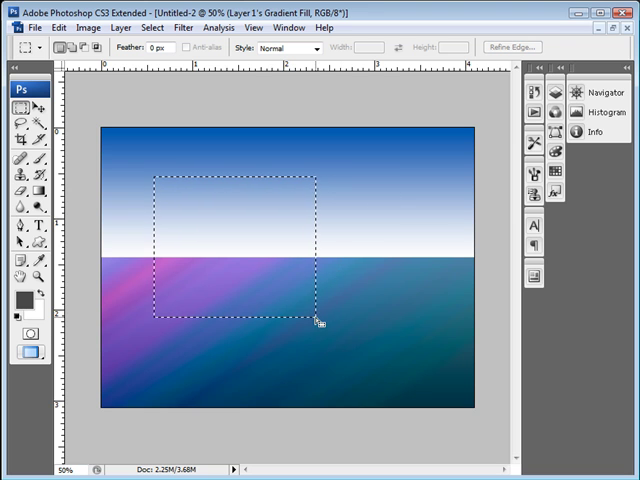
pyautogui.click(315, 48)
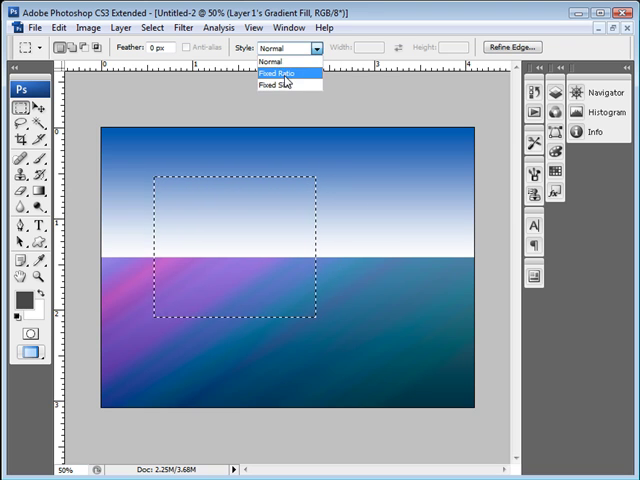
pyautogui.click(287, 73)
pyautogui.write('7')
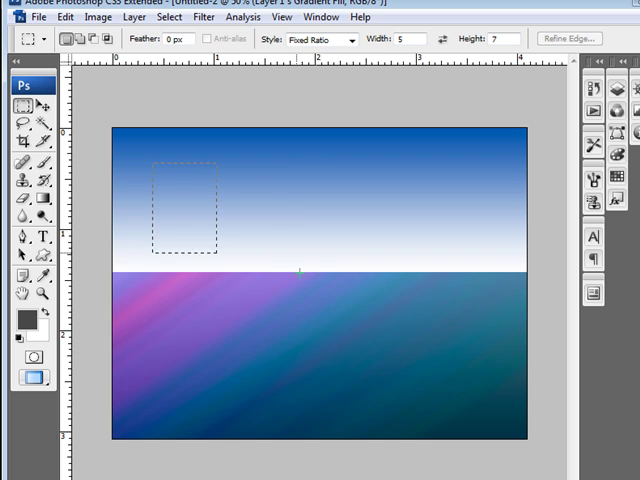
pyautogui.moveTo(150, 165); pyautogui.dragTo(307, 385)
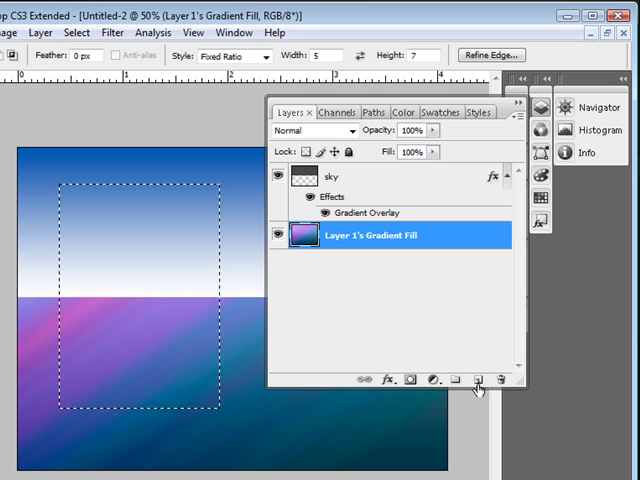
# Add a new empty layer and rename it 'cards'
pyautogui.click(478, 379)
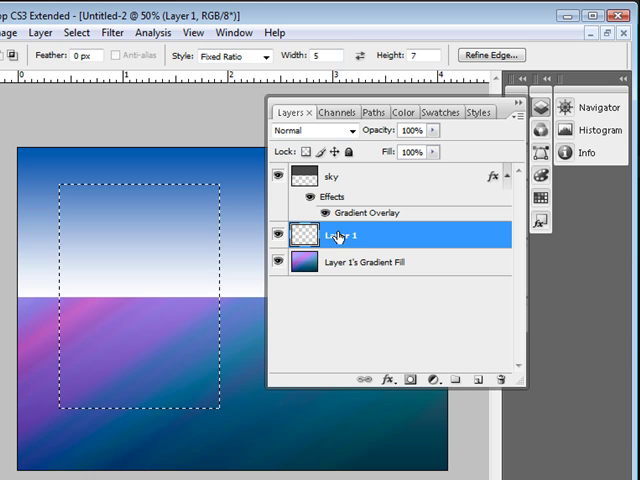
pyautogui.doubleClick(342, 235)
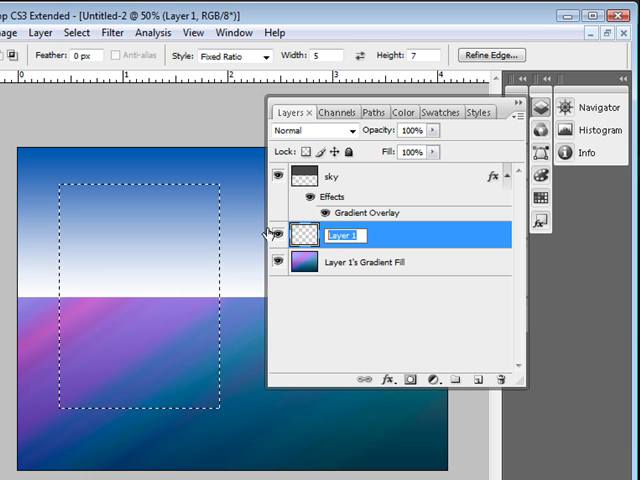
pyautogui.write('cards')
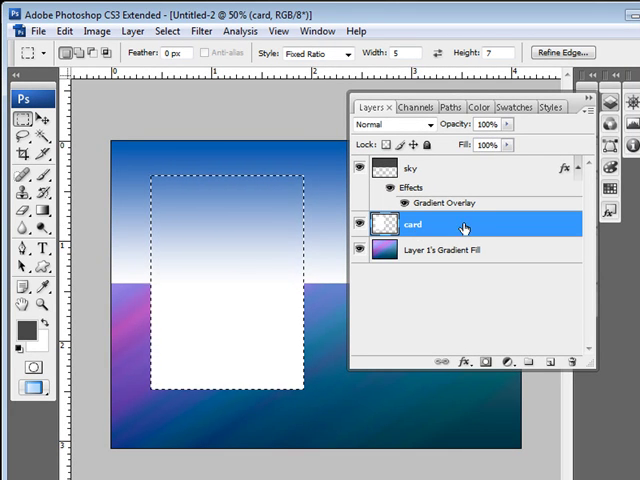
# Drag the white card layer above the sky layer and deselect
pyautogui.moveTo(455, 225); pyautogui.dragTo(455, 165)
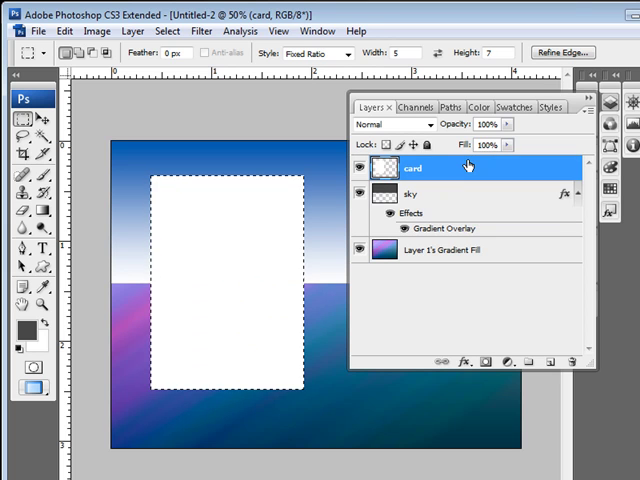
pyautogui.moveTo(578, 194)
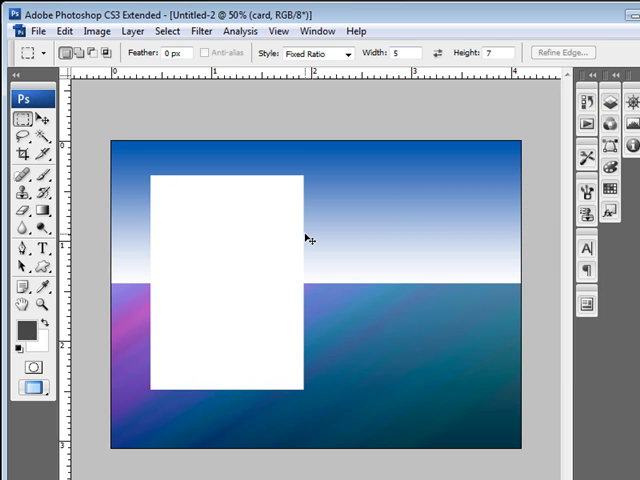
pyautogui.moveTo(275, 237)
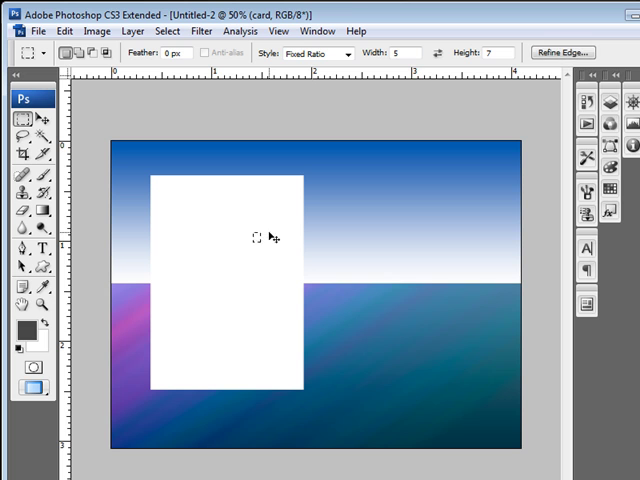
pyautogui.click(13, 106)
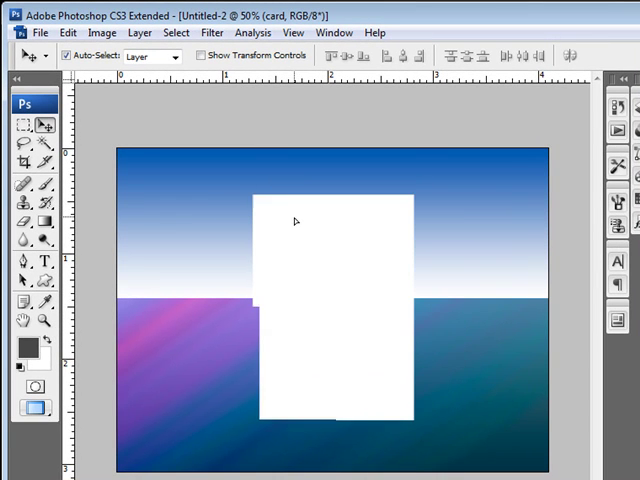
# Move the white card right and up so it straddles the horizon center-right
pyautogui.moveTo(294, 221); pyautogui.dragTo(337, 240)
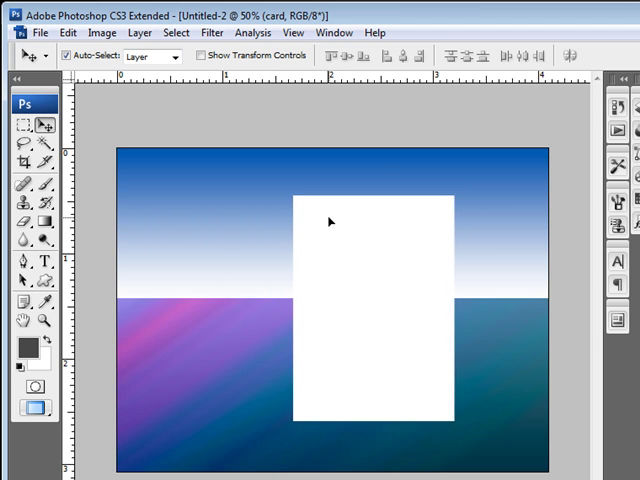
pyautogui.moveTo(330, 220); pyautogui.dragTo(340, 225)
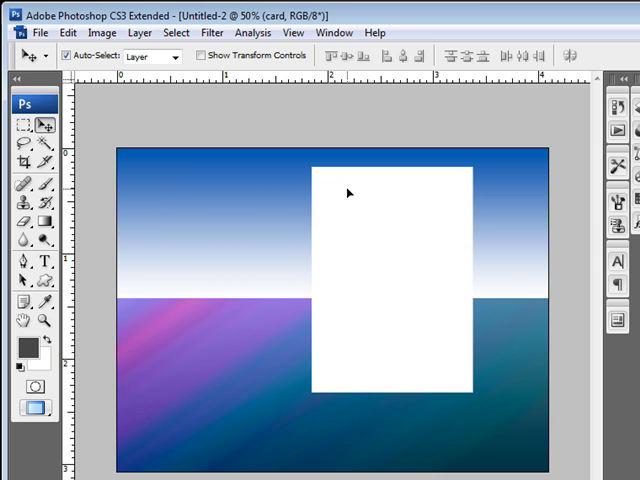
pyautogui.moveTo(335, 217)
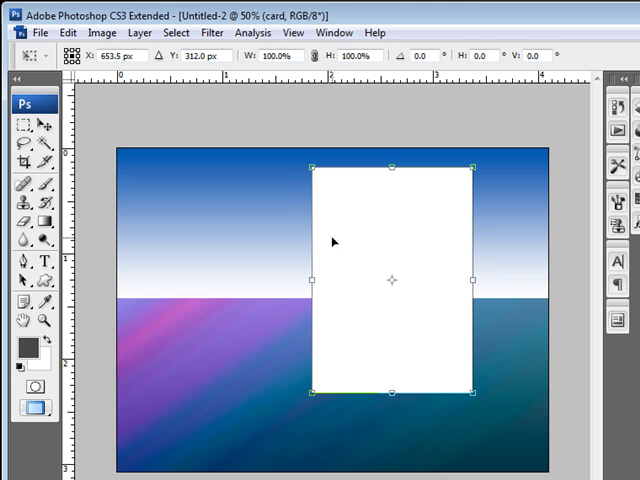
pyautogui.moveTo(451, 195)
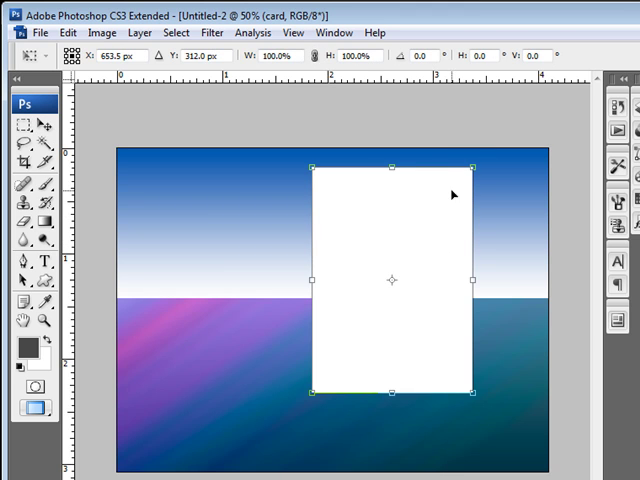
pyautogui.moveTo(467, 275)
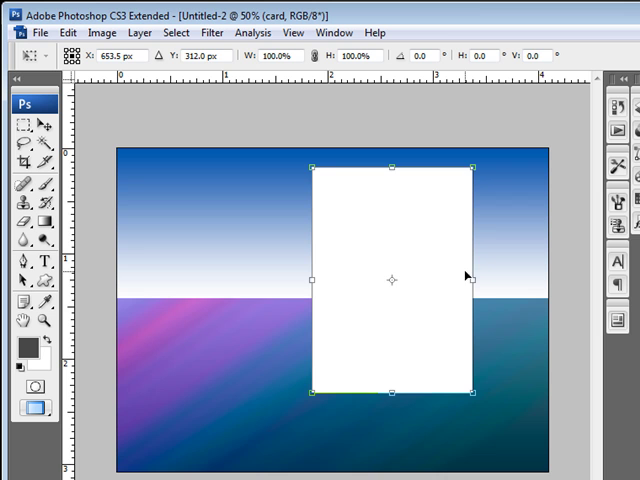
pyautogui.moveTo(468, 278); pyautogui.dragTo(313, 292)
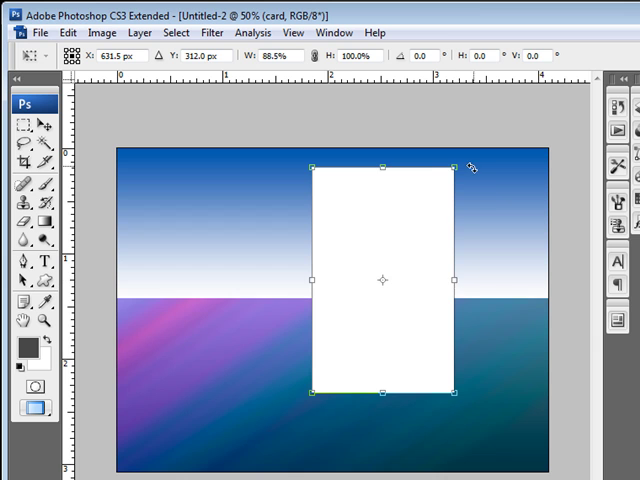
pyautogui.moveTo(452, 167); pyautogui.dragTo(470, 222)
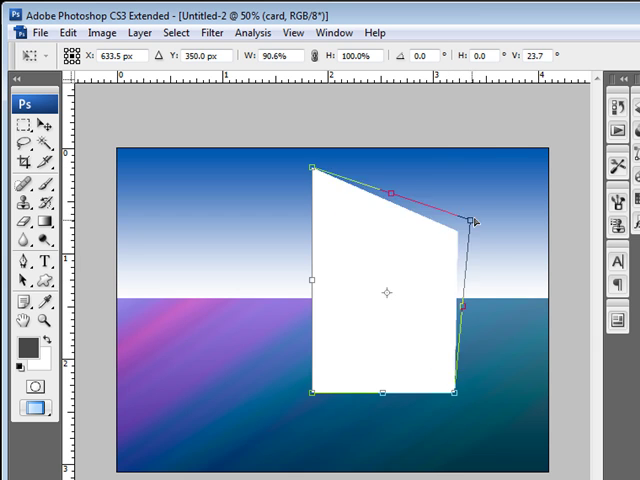
pyautogui.moveTo(472, 221); pyautogui.dragTo(510, 197)
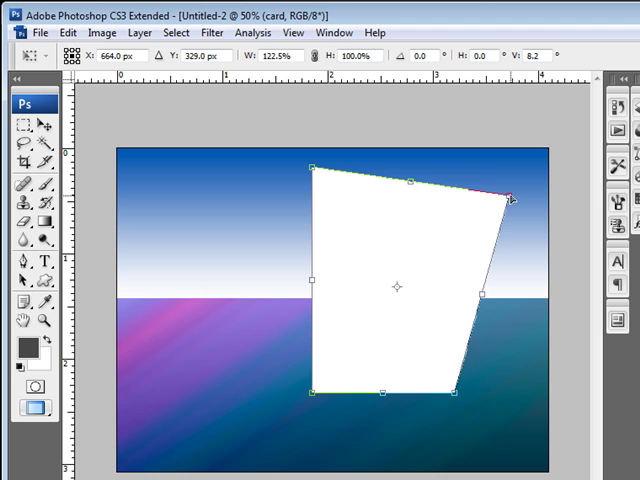
pyautogui.moveTo(510, 198); pyautogui.dragTo(450, 157)
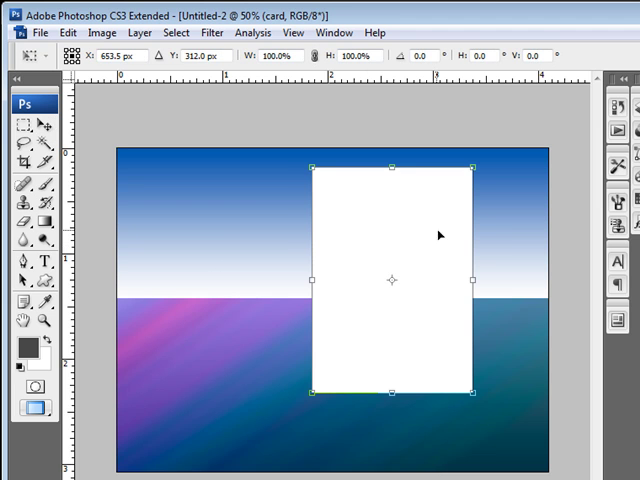
# Skew the card by dragging its right-side handles until the right edge slants higher
pyautogui.moveTo(390, 280); pyautogui.dragTo(412, 298)
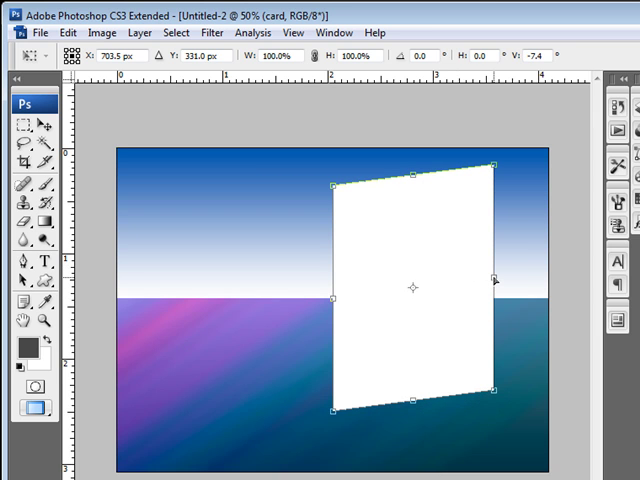
pyautogui.moveTo(490, 168); pyautogui.dragTo(440, 118)
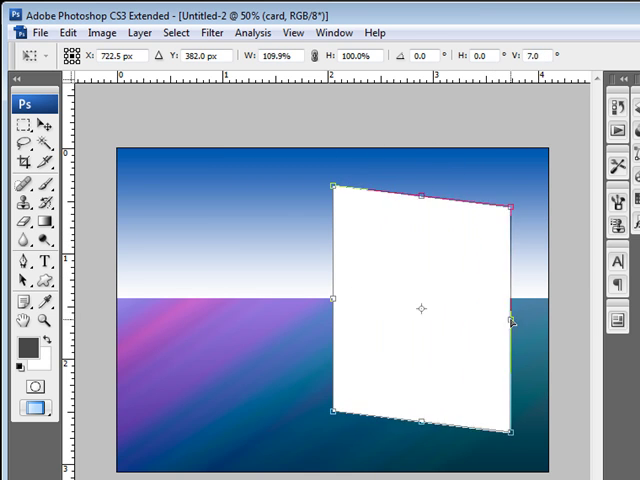
pyautogui.moveTo(510, 320); pyautogui.dragTo(533, 291)
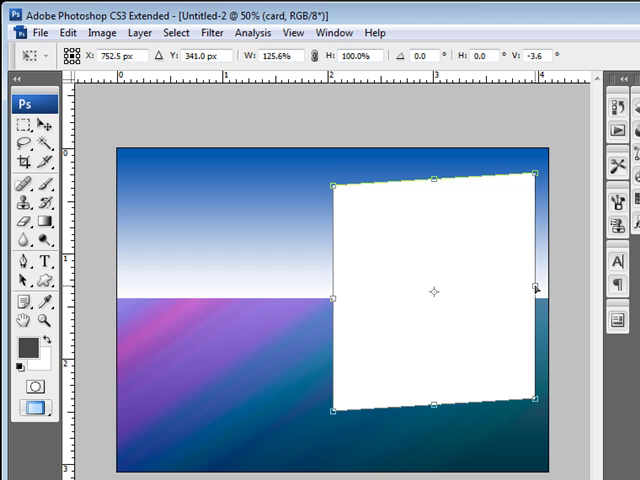
pyautogui.moveTo(533, 291); pyautogui.dragTo(463, 290)
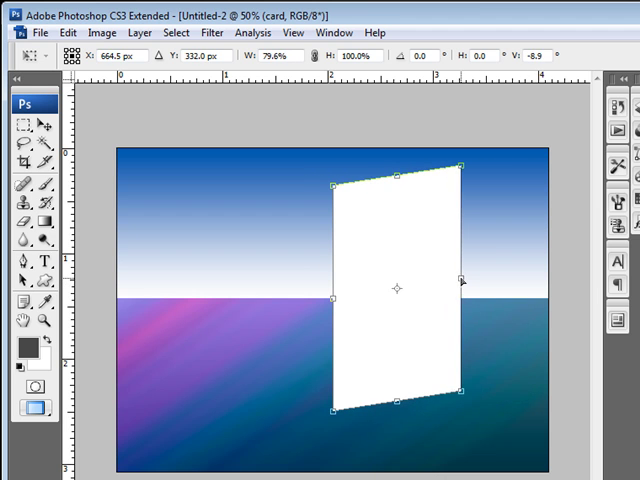
pyautogui.moveTo(465, 278); pyautogui.dragTo(435, 275)
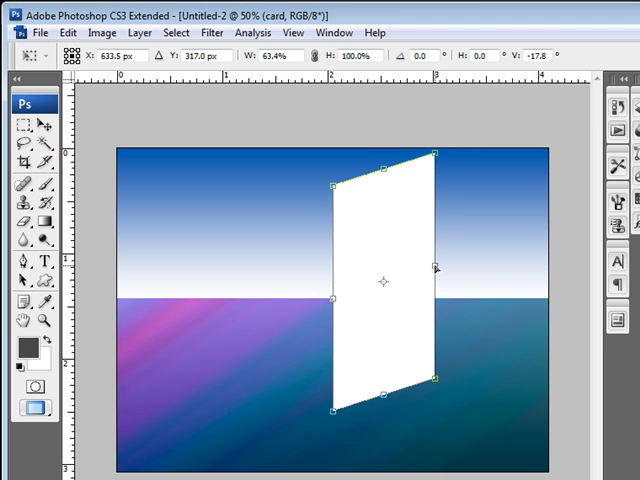
pyautogui.moveTo(438, 268); pyautogui.dragTo(450, 290)
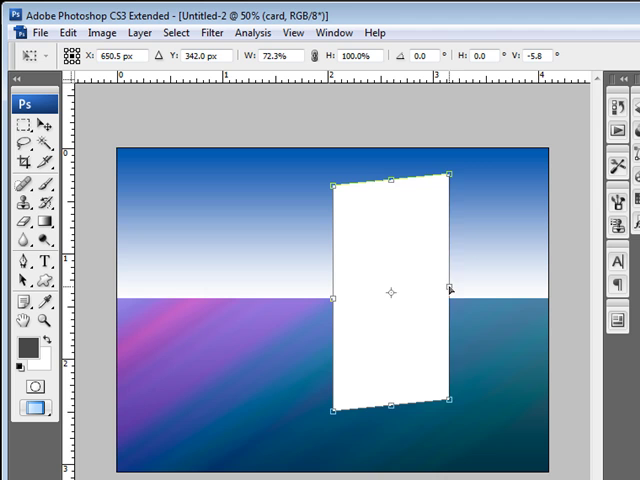
pyautogui.moveTo(450, 291); pyautogui.dragTo(480, 291)
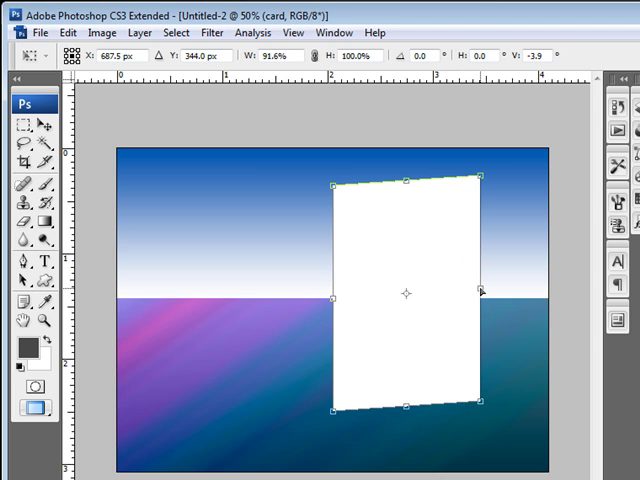
pyautogui.moveTo(480, 290); pyautogui.dragTo(465, 290)
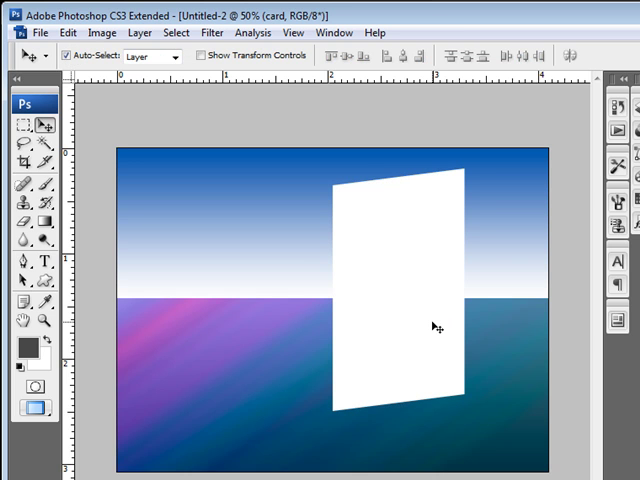
pyautogui.moveTo(368, 358)
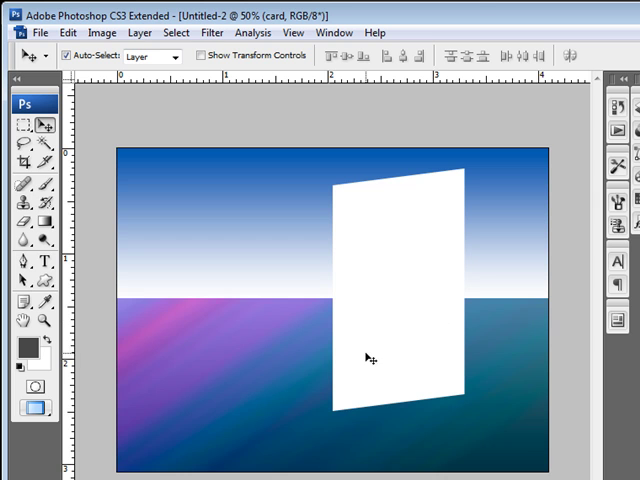
pyautogui.moveTo(352, 375)
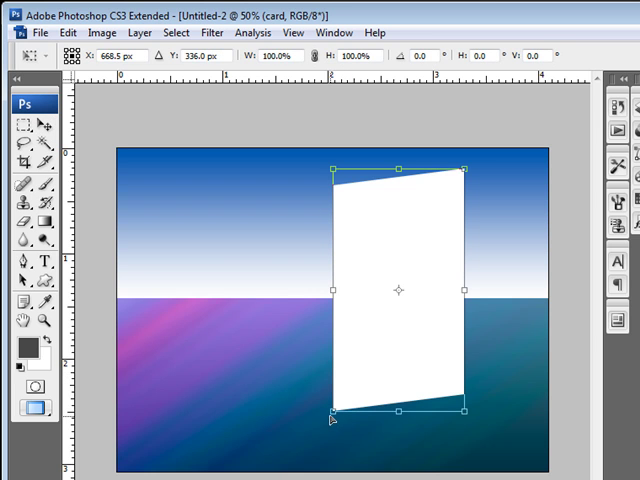
# Distort the card's left corners lower and adjust its width from both sides
pyautogui.moveTo(334, 410); pyautogui.dragTo(335, 414)
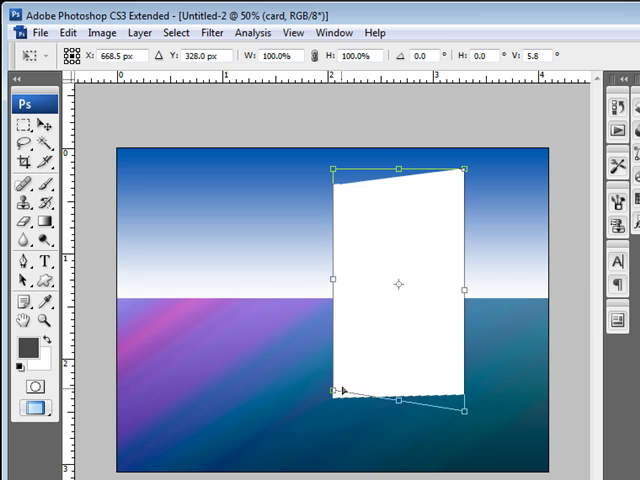
pyautogui.moveTo(333, 393); pyautogui.dragTo(327, 412)
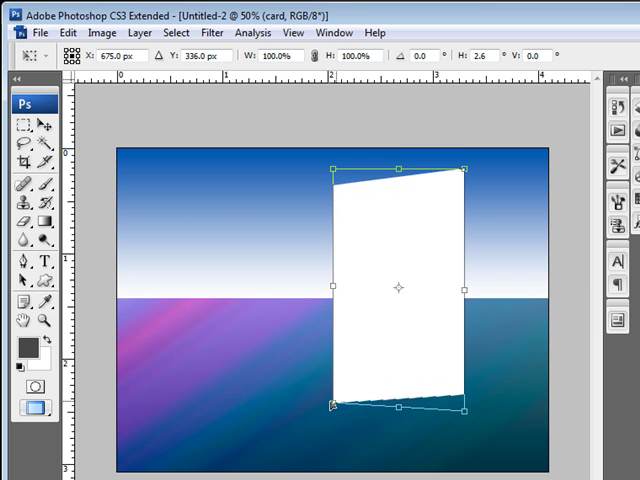
pyautogui.moveTo(332, 408); pyautogui.dragTo(335, 422)
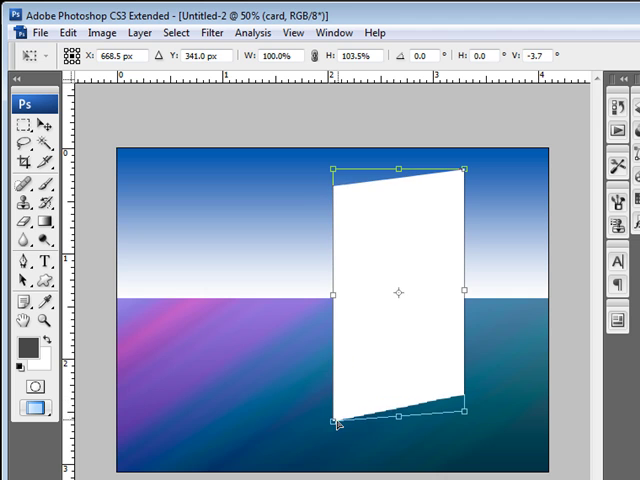
pyautogui.moveTo(337, 423); pyautogui.dragTo(337, 425)
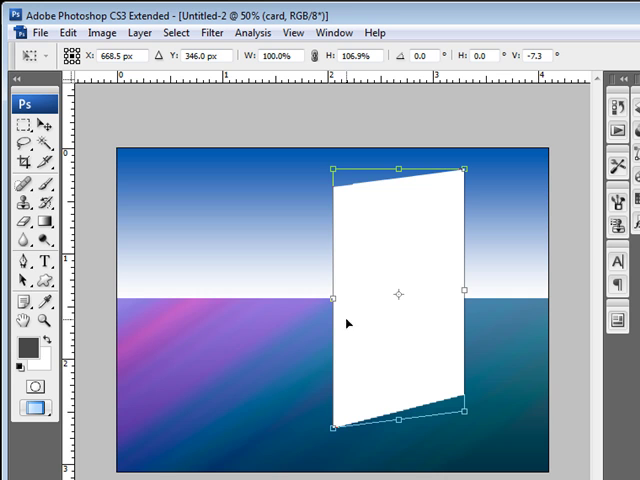
pyautogui.moveTo(332, 168); pyautogui.dragTo(333, 160)
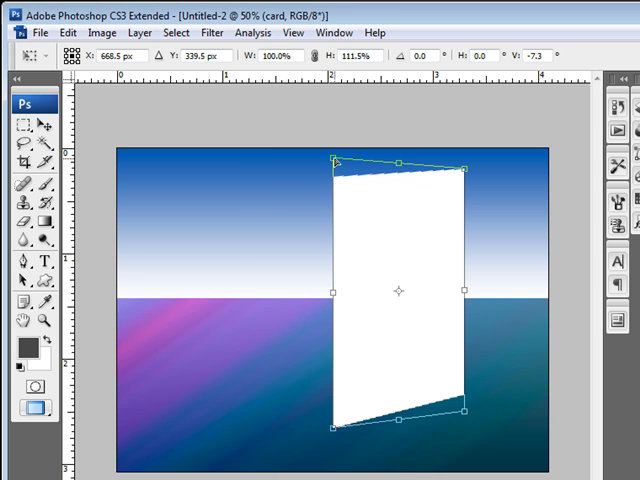
pyautogui.moveTo(330, 160); pyautogui.dragTo(330, 168)
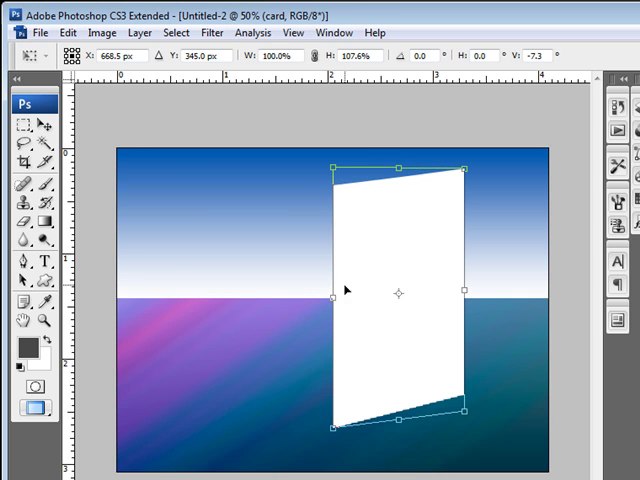
pyautogui.moveTo(328, 291); pyautogui.dragTo(355, 298)
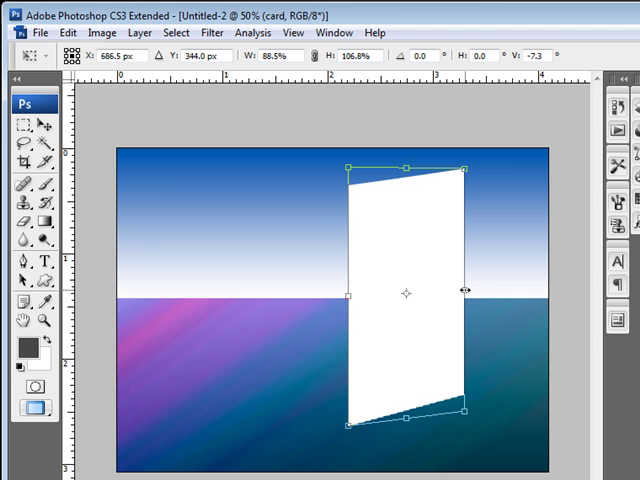
pyautogui.moveTo(462, 292); pyautogui.dragTo(477, 291)
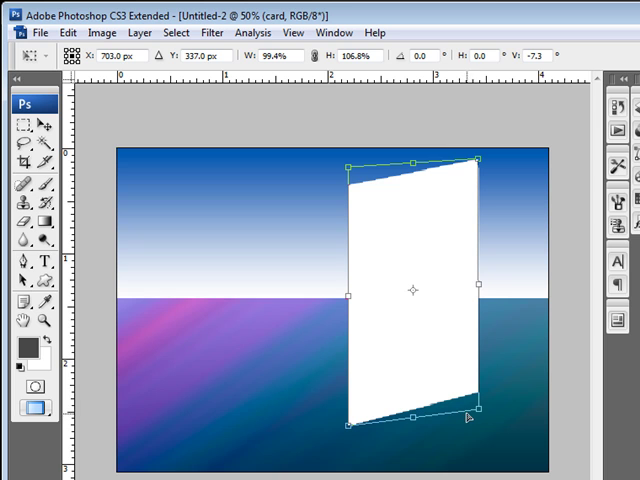
pyautogui.moveTo(478, 290); pyautogui.dragTo(473, 290)
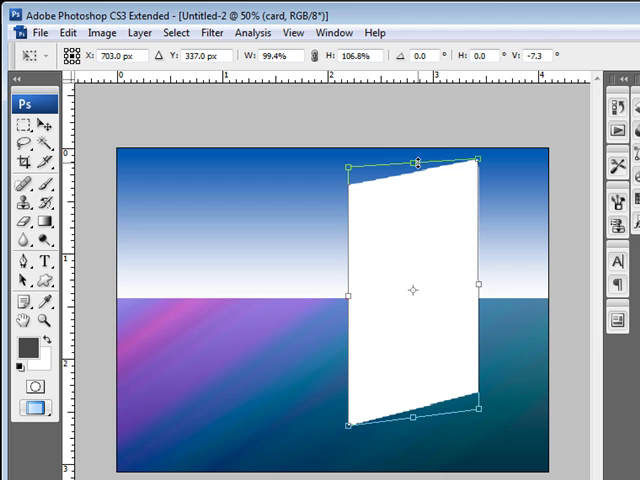
pyautogui.moveTo(437, 235)
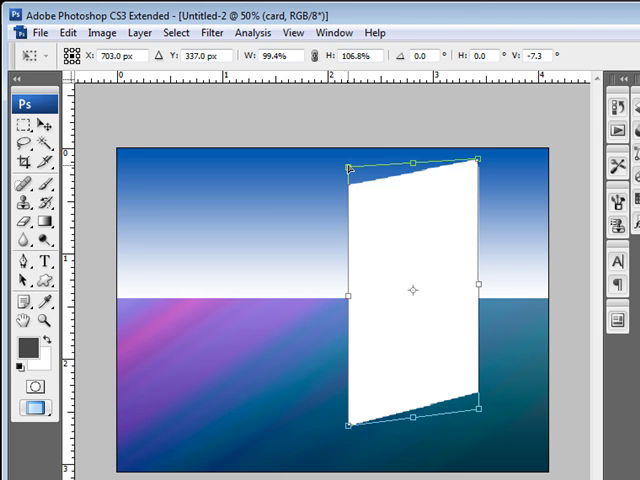
# Refine the left edge's slant and top corner height, then commit the panel
pyautogui.moveTo(350, 167); pyautogui.dragTo(350, 178)
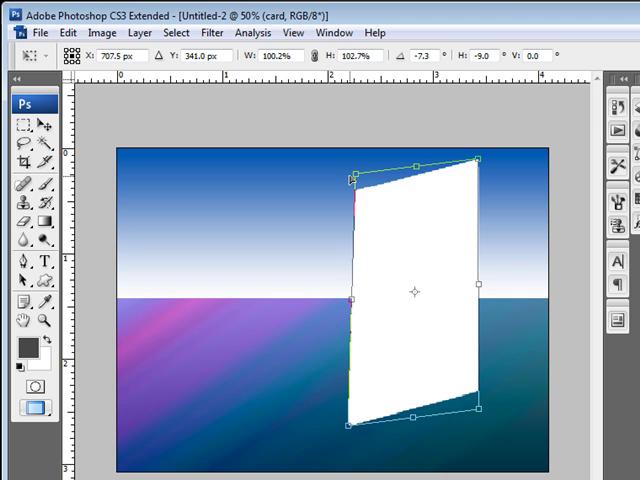
pyautogui.moveTo(350, 300); pyautogui.dragTo(325, 305)
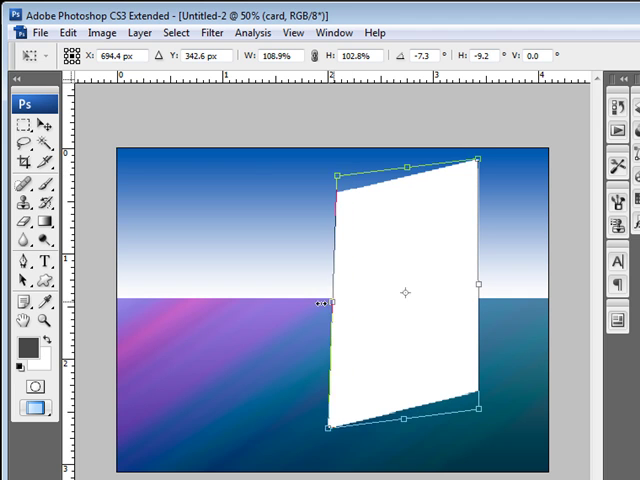
pyautogui.moveTo(321, 303); pyautogui.dragTo(355, 303)
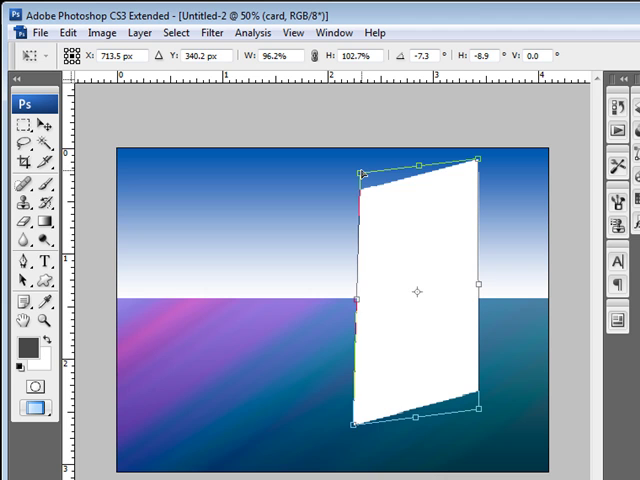
pyautogui.moveTo(358, 163); pyautogui.dragTo(358, 175)
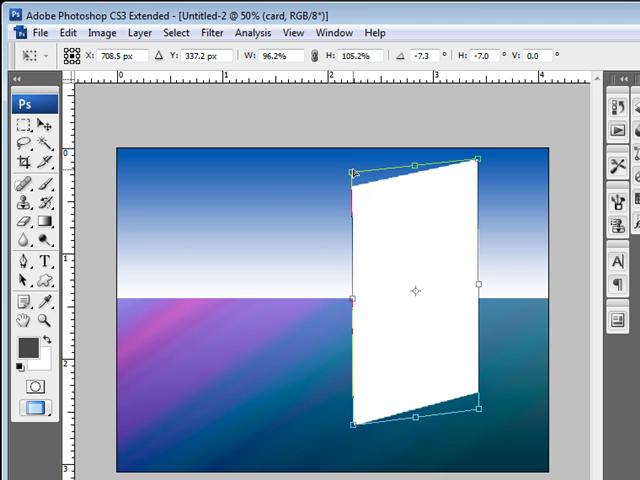
pyautogui.moveTo(355, 172); pyautogui.dragTo(357, 160)
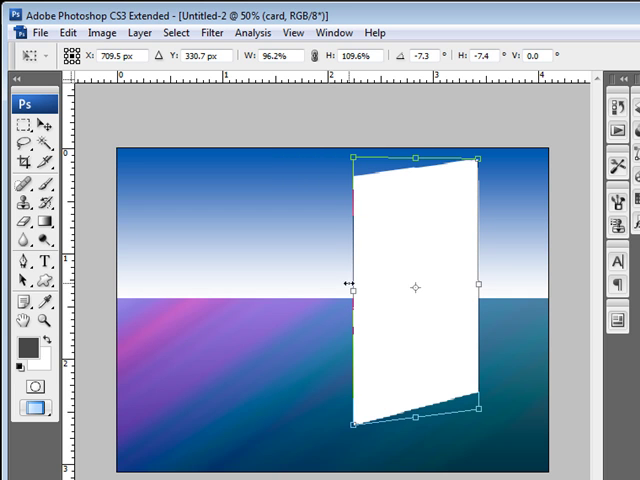
pyautogui.moveTo(350, 287); pyautogui.dragTo(345, 289)
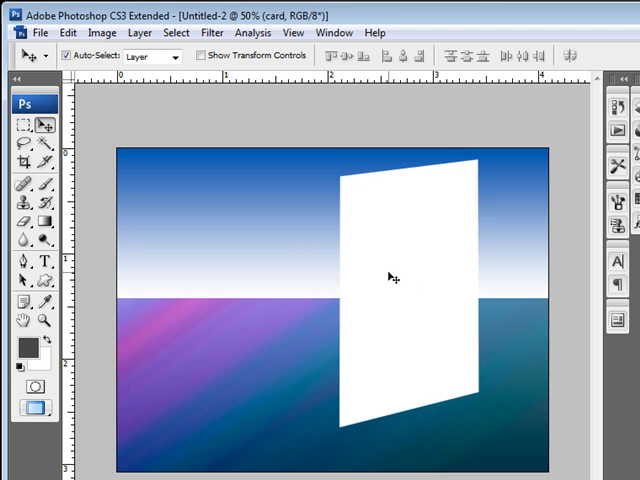
# Nudge the white card slightly left and down
pyautogui.moveTo(390, 278); pyautogui.dragTo(378, 302)
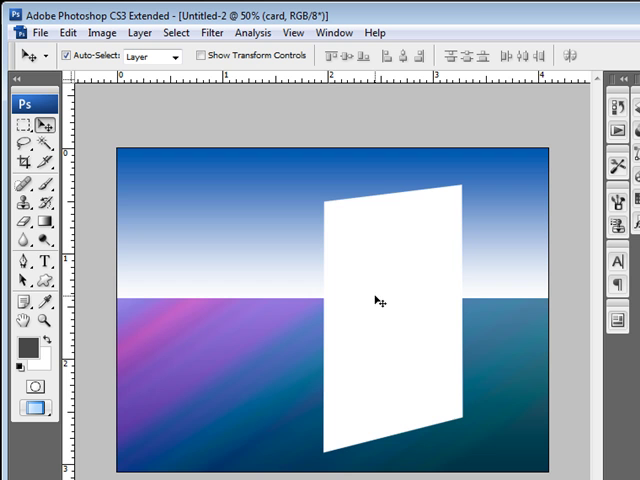
pyautogui.moveTo(406, 294)
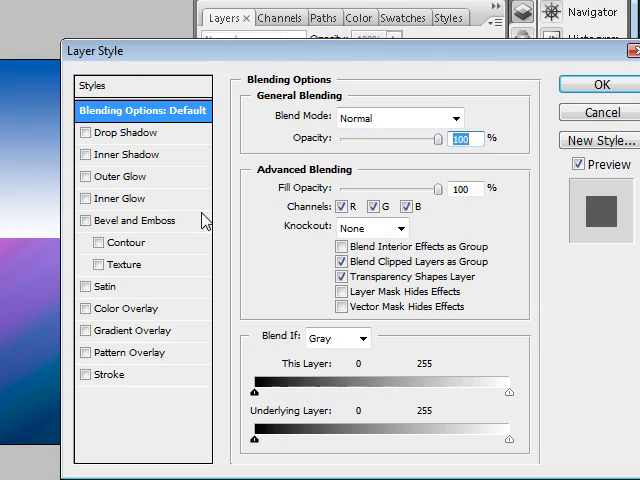
# Give card copy a light gray (cfcfcf) Color Overlay, then select the card layer
pyautogui.click(268, 308)
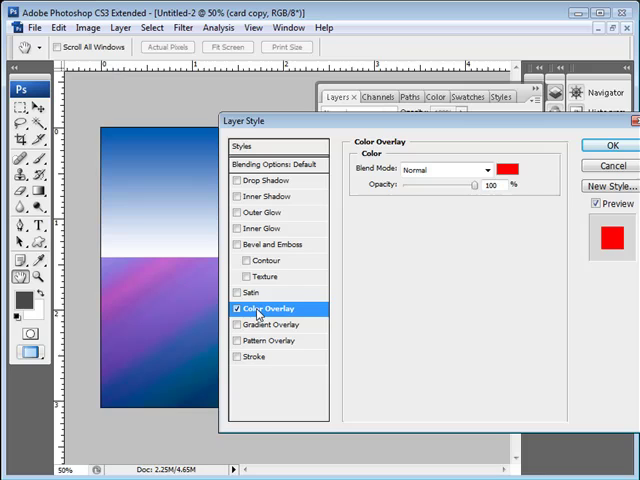
pyautogui.click(507, 169)
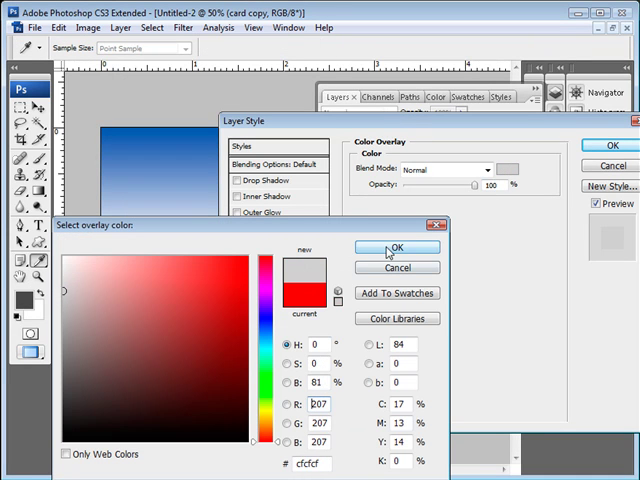
pyautogui.click(397, 247)
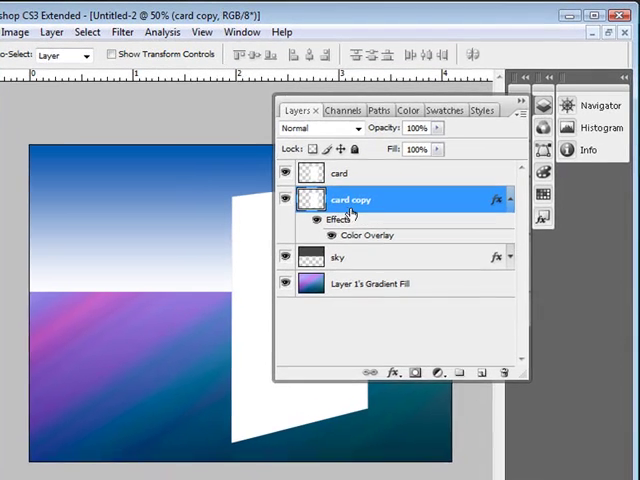
pyautogui.click(338, 173)
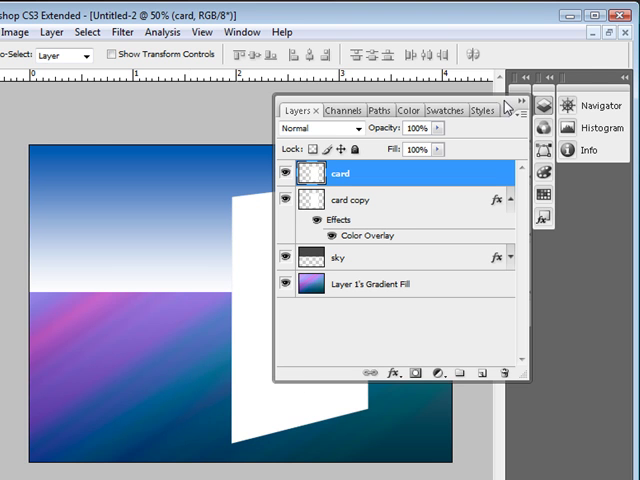
pyautogui.click(410, 196)
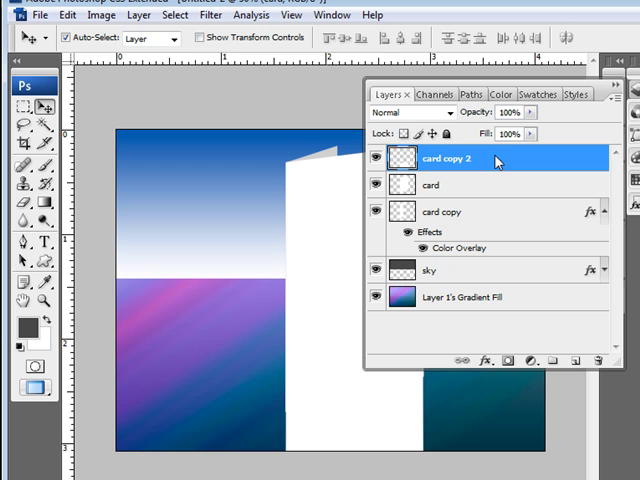
pyautogui.moveTo(493, 161)
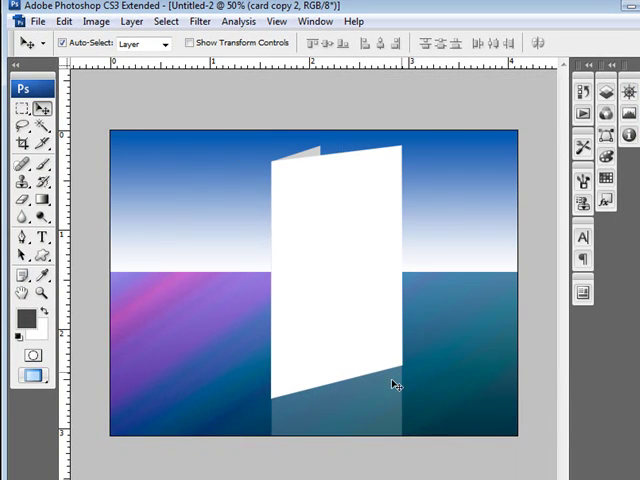
pyautogui.moveTo(355, 398)
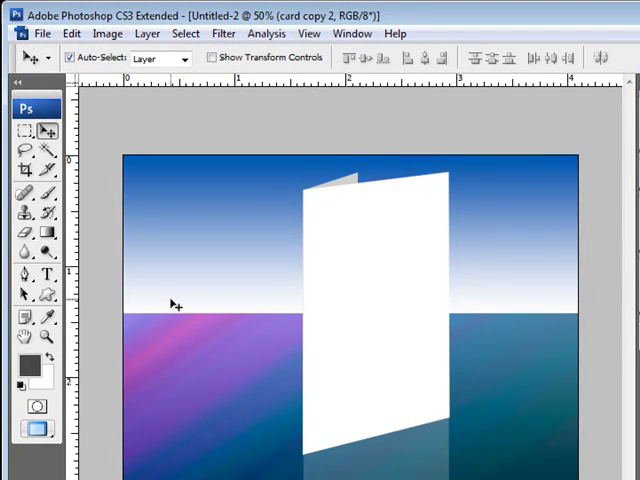
pyautogui.moveTo(110, 250)
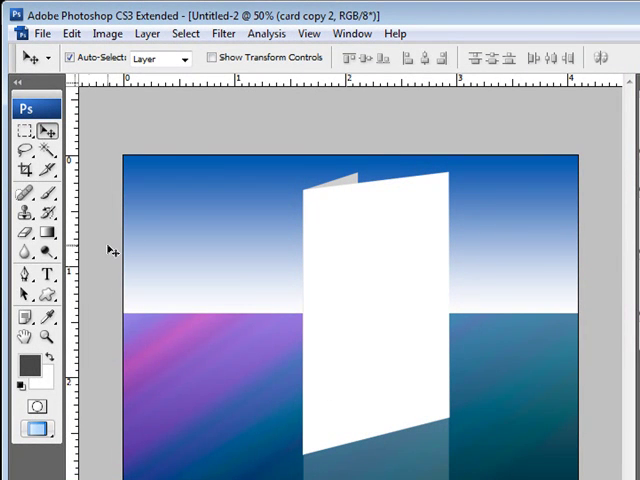
# Type 'Happy' in red Arial Bold 60 pt across the top and commit
pyautogui.click(46, 277)
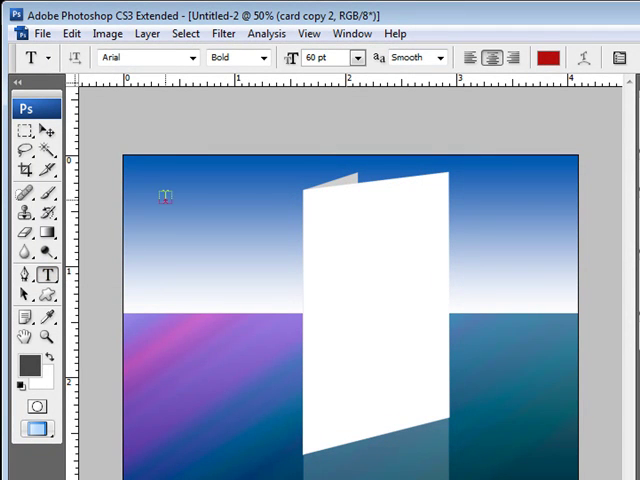
pyautogui.write('lap')
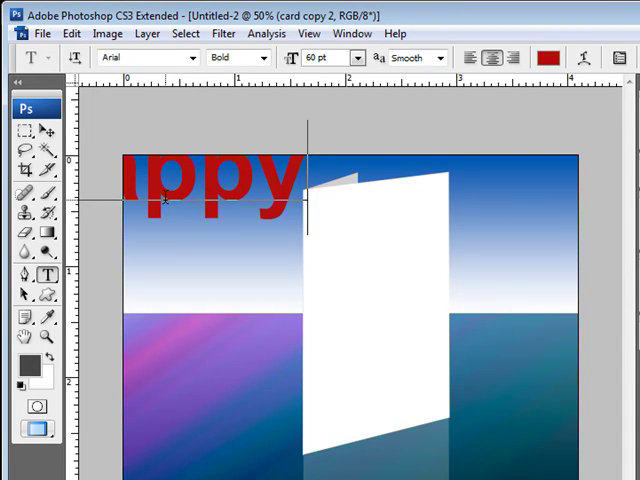
pyautogui.click(22, 136)
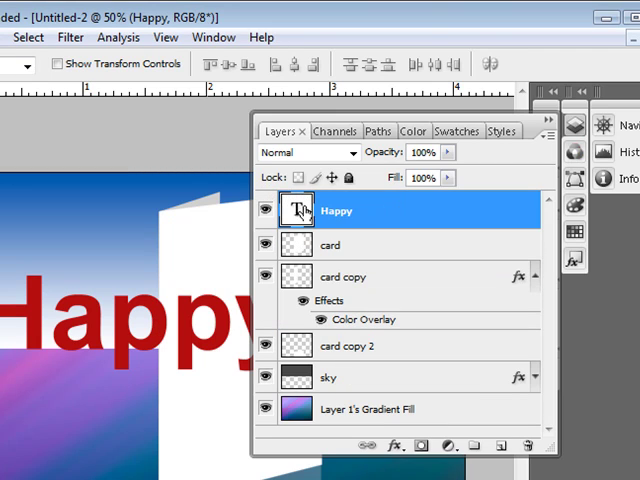
# Resize the text to 30 pt and add 'Valentines' on a second line
pyautogui.click(399, 65)
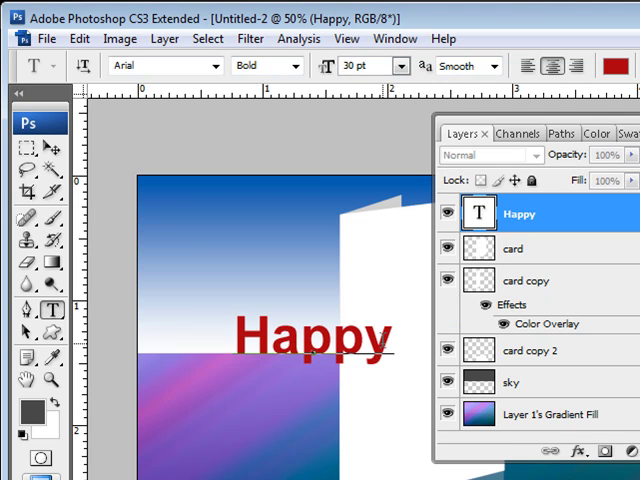
pyautogui.write('Valentines')
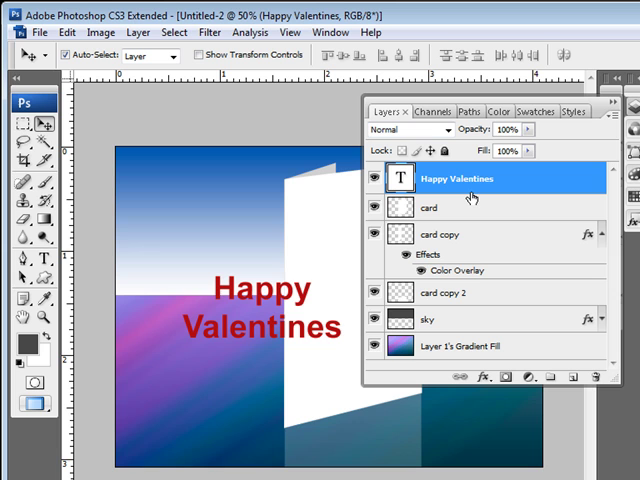
pyautogui.moveTo(529, 151)
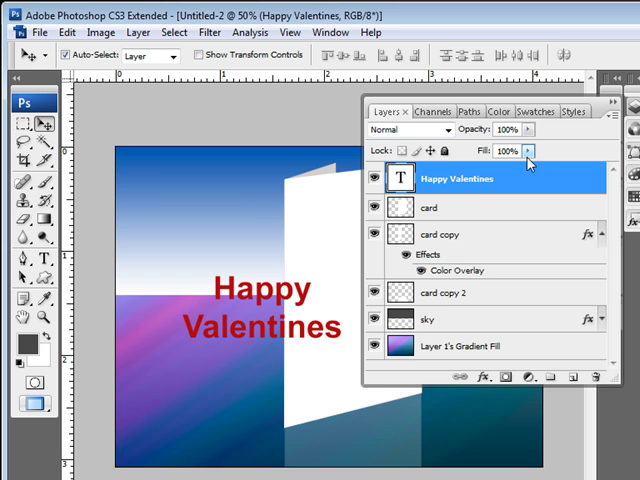
# Reposition the red 'Happy Valentines' text across the top of the white card
pyautogui.rightClick(460, 178)
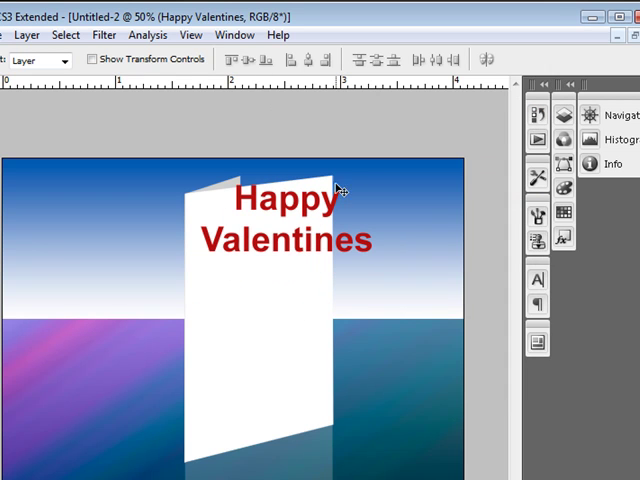
pyautogui.moveTo(297, 347)
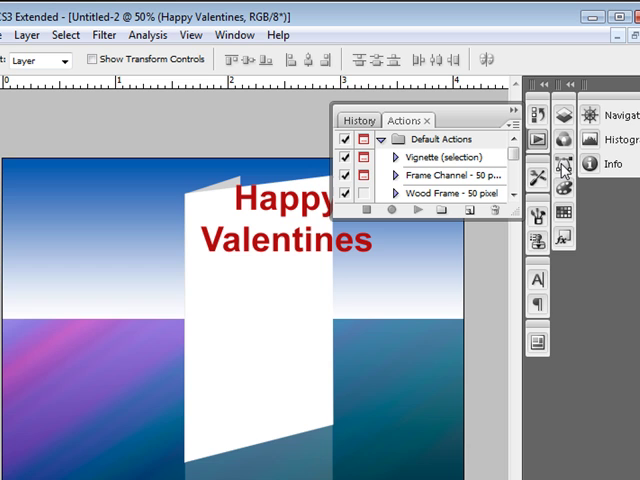
pyautogui.moveTo(572, 120)
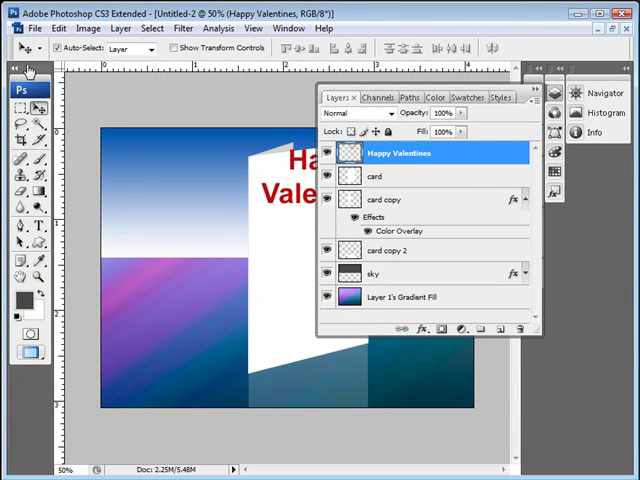
pyautogui.moveTo(155, 88)
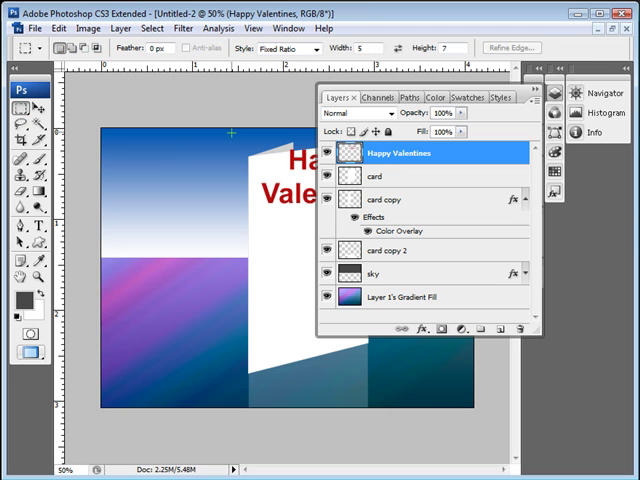
# Switch the Rectangular Marquee style from Fixed Ratio to Normal after a trial selection
pyautogui.moveTo(232, 128); pyautogui.dragTo(312, 238)
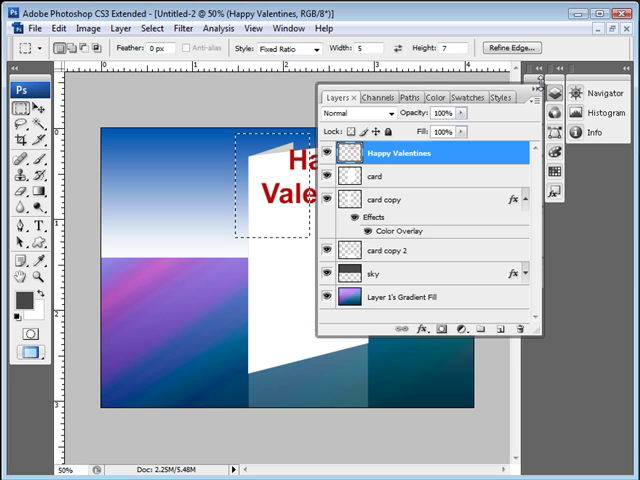
pyautogui.click(314, 48)
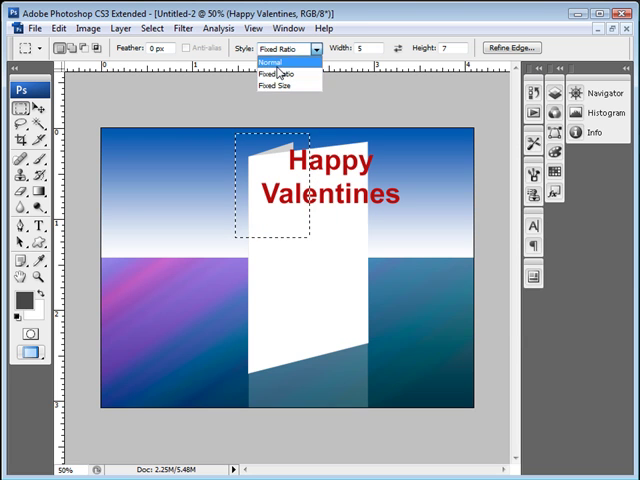
pyautogui.click(280, 62)
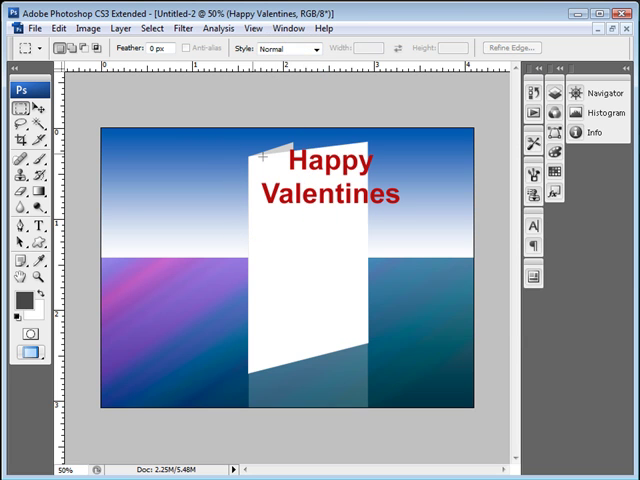
# Hide the Happy Valentines text layer and open the Filter menu
pyautogui.moveTo(258, 140); pyautogui.dragTo(408, 216)
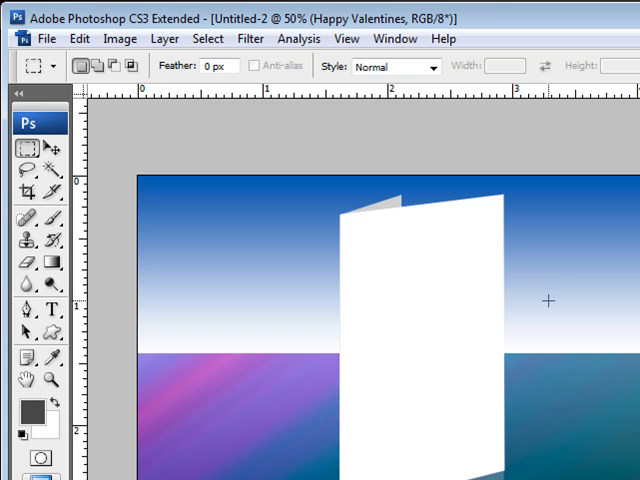
pyautogui.moveTo(543, 279)
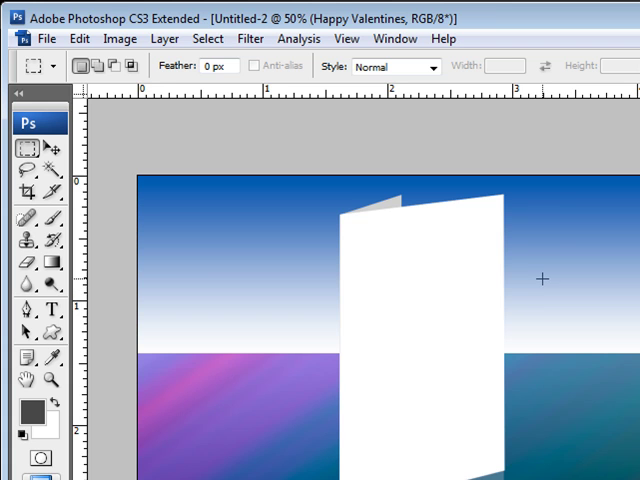
pyautogui.moveTo(450, 276)
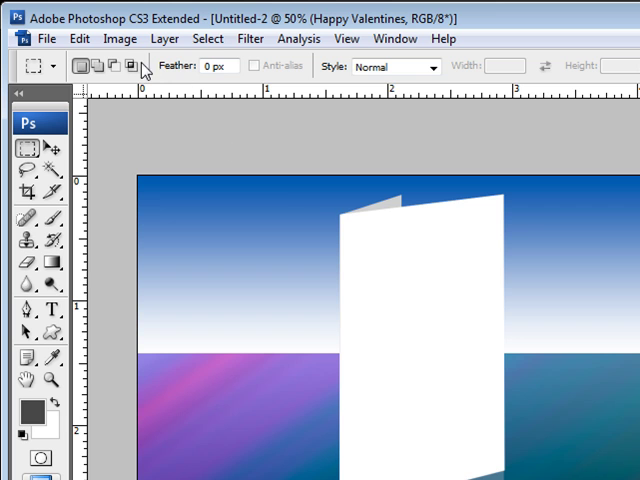
pyautogui.click(250, 38)
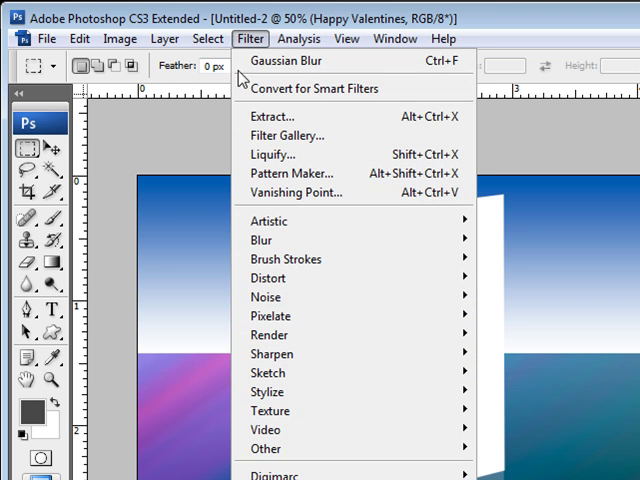